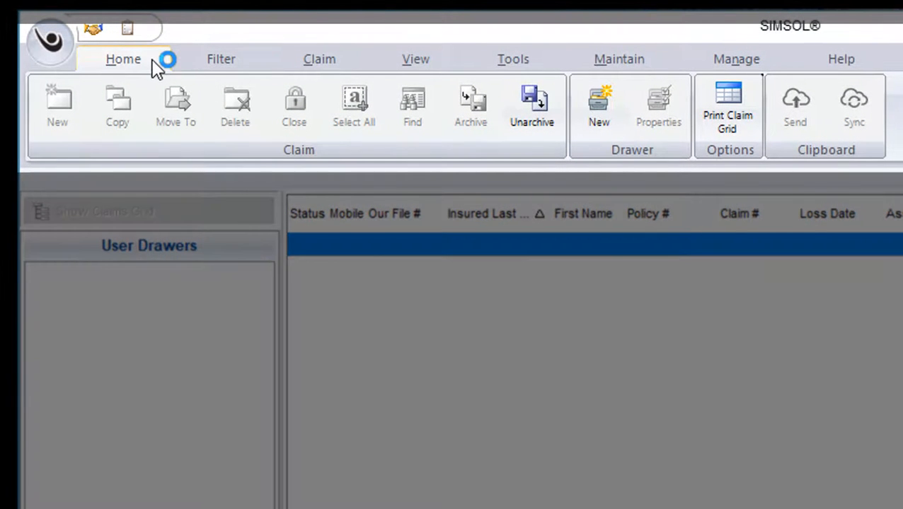
mouse_move(221, 58)
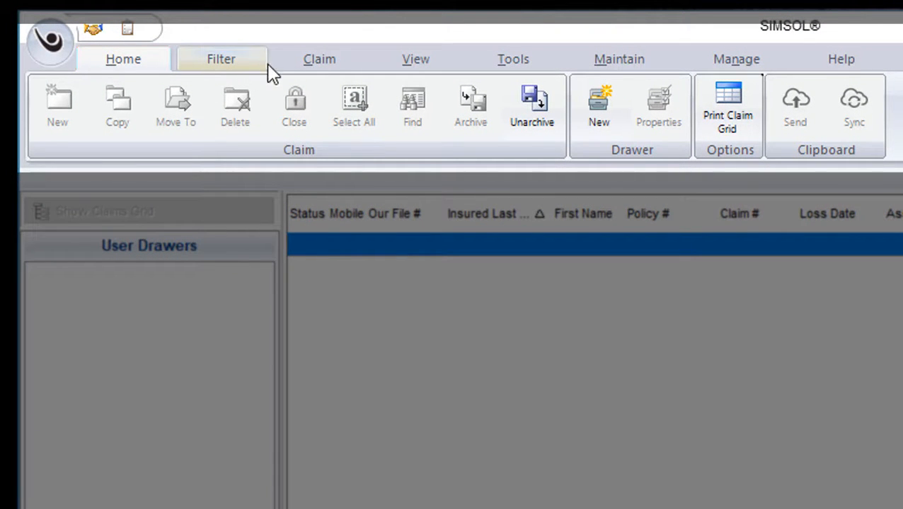
mouse_move(513, 59)
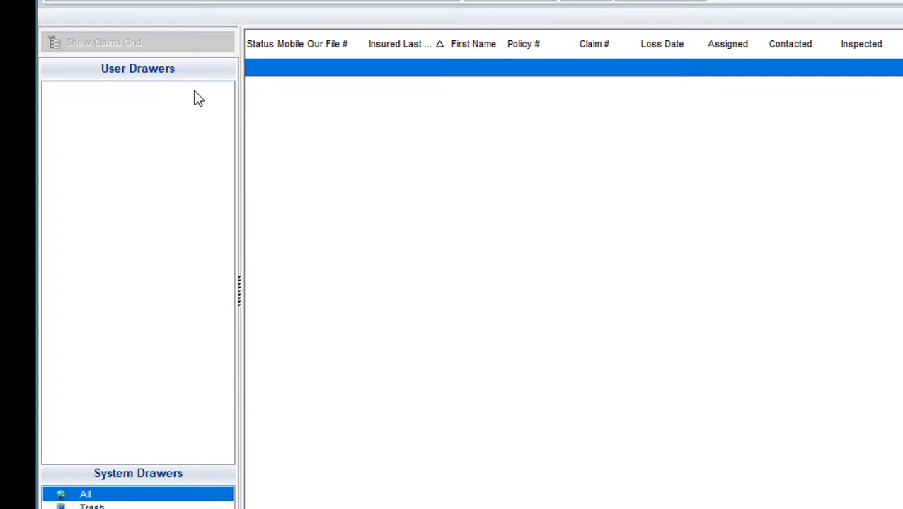
mouse_move(199, 249)
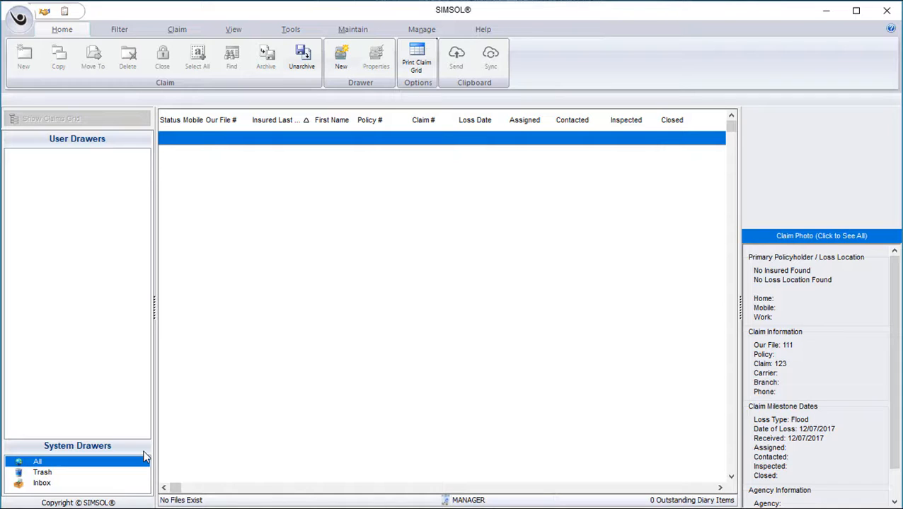
mouse_move(475, 385)
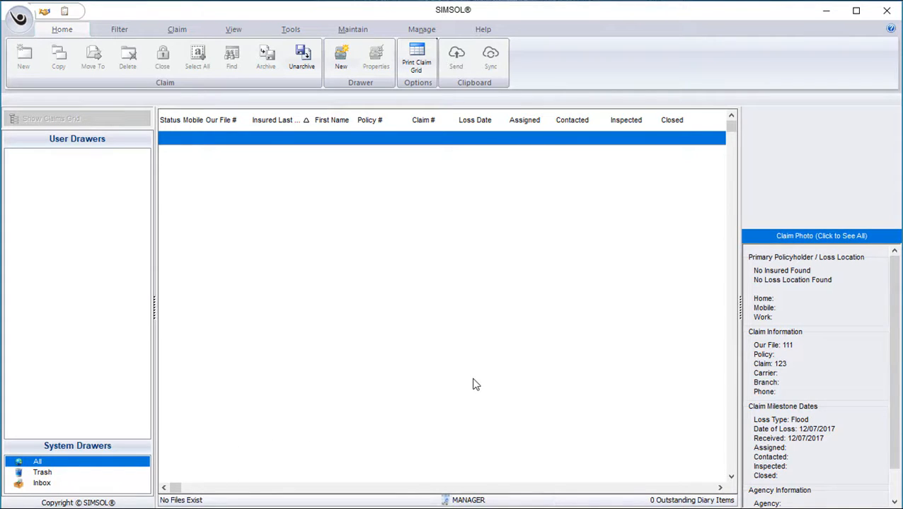
mouse_move(449, 326)
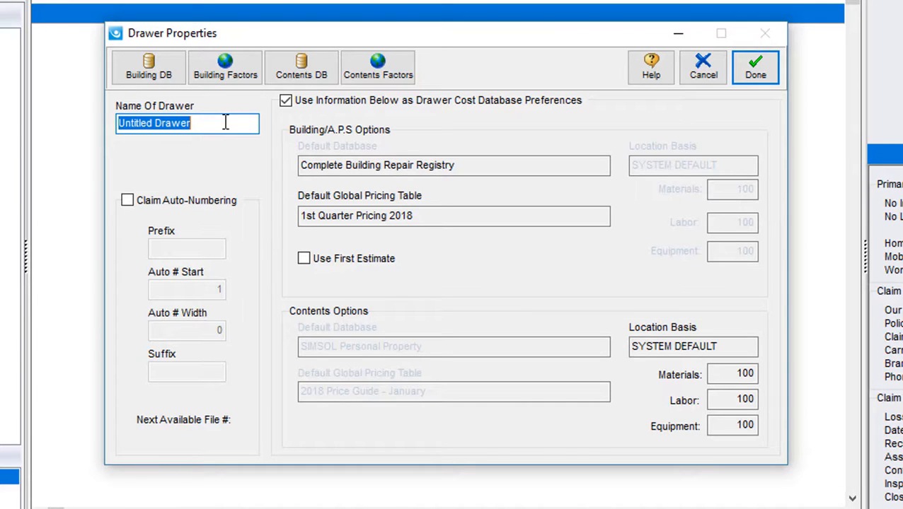
Type 'Homeowners Claims' as the new drawer's name
type("Homeowners Claims")
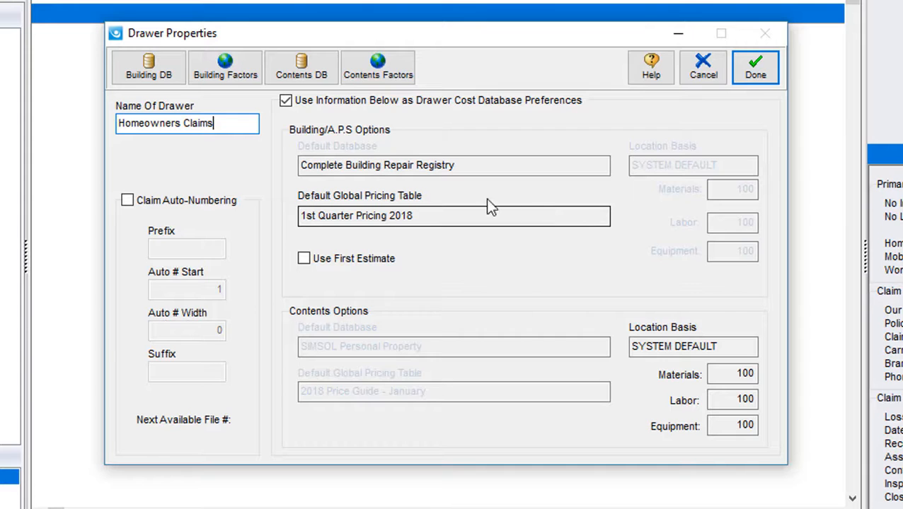
left_click(149, 67)
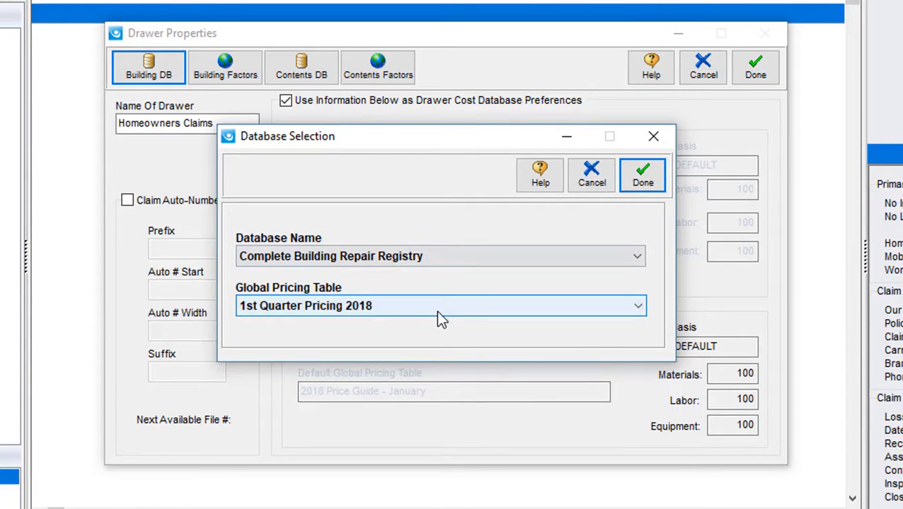
left_click(636, 305)
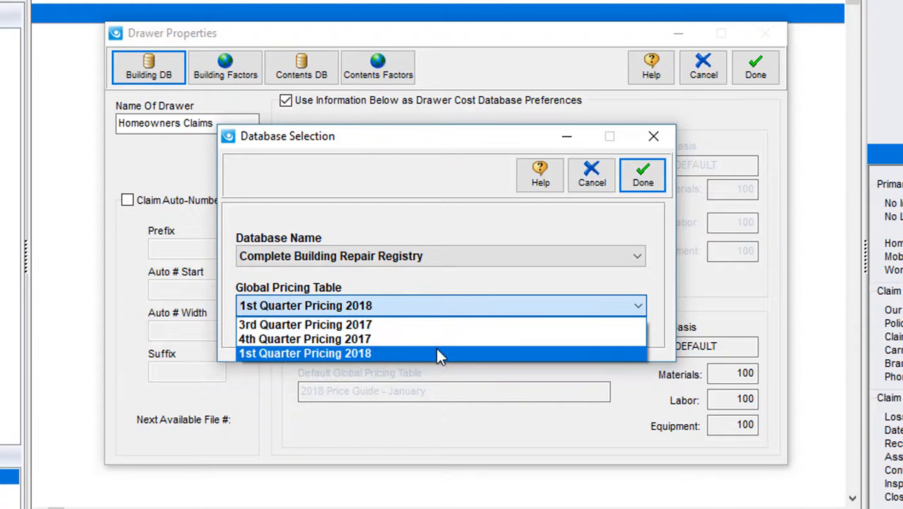
left_click(304, 353)
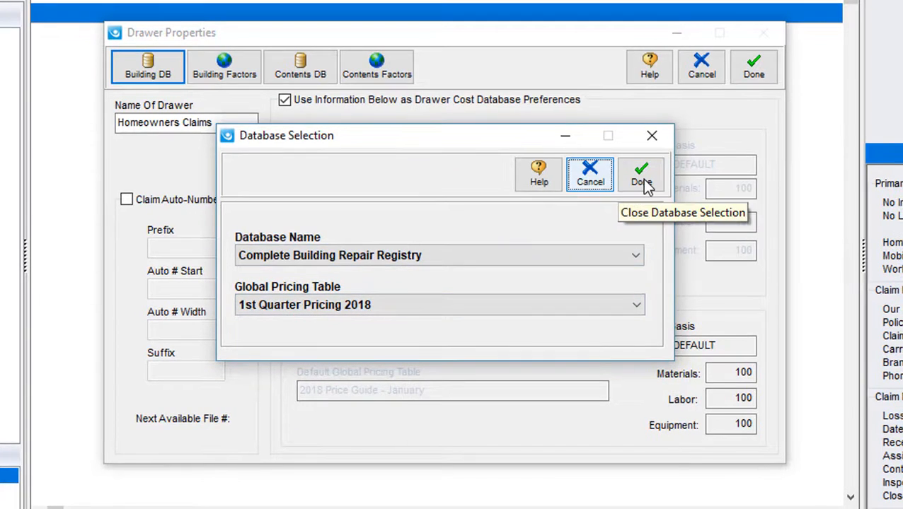
left_click(640, 175)
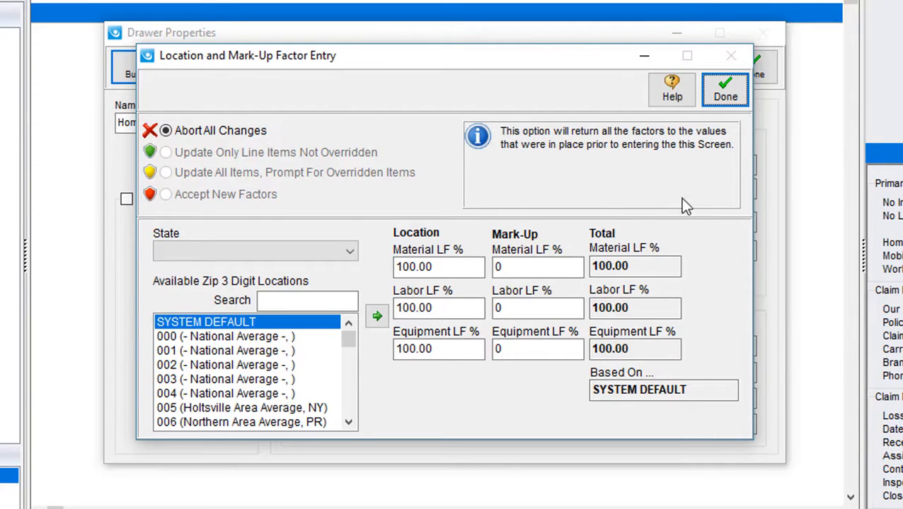
mouse_move(460, 198)
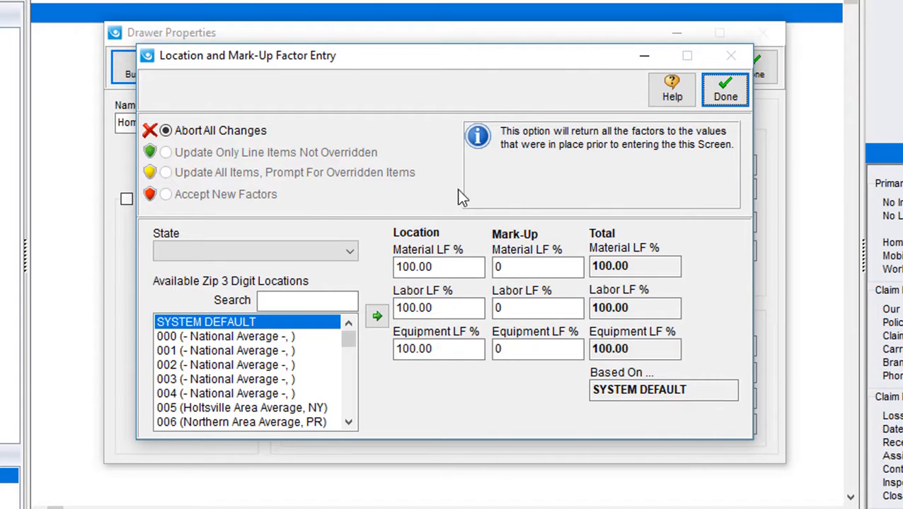
mouse_move(488, 202)
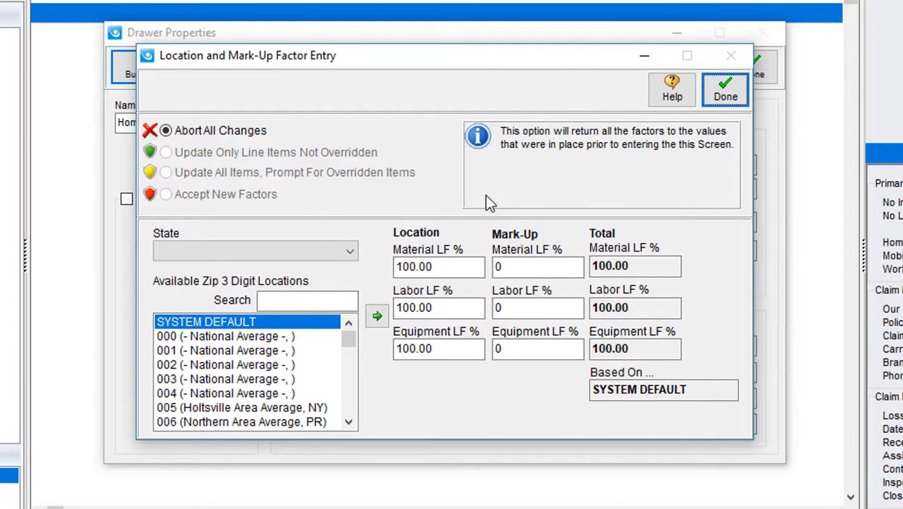
mouse_move(661, 168)
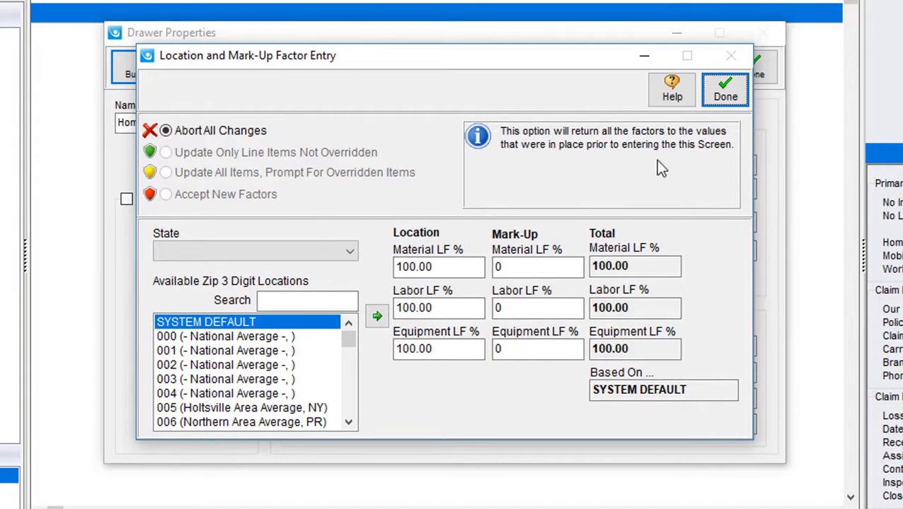
left_click(724, 90)
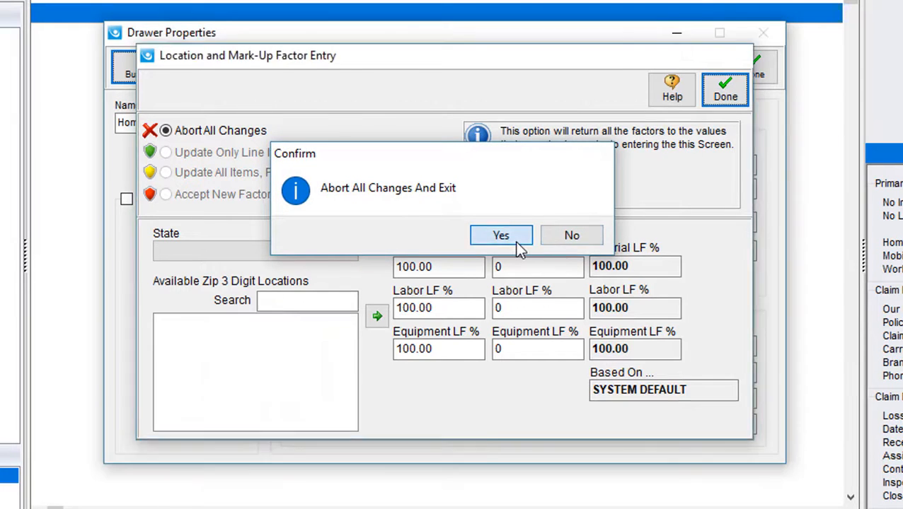
left_click(501, 235)
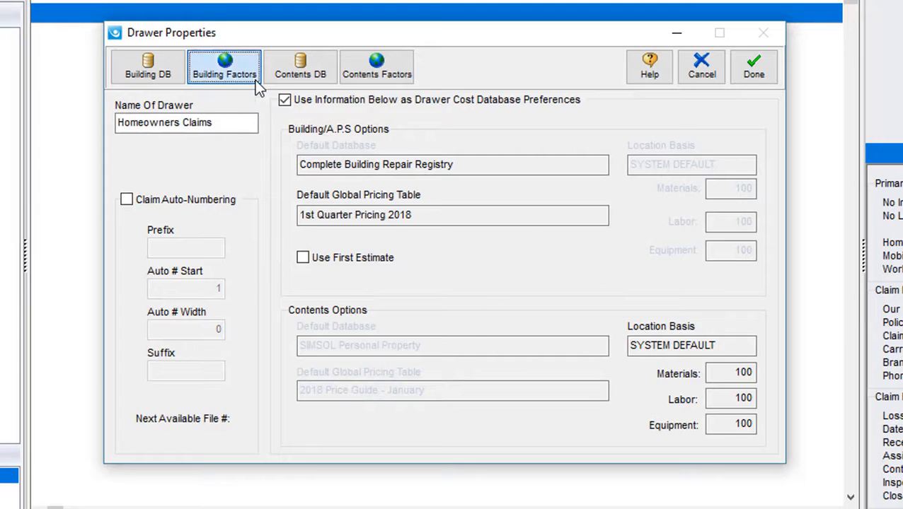
Set building factors to Florida location 328 (Orlando, FL) and accept the new factors
left_click(224, 66)
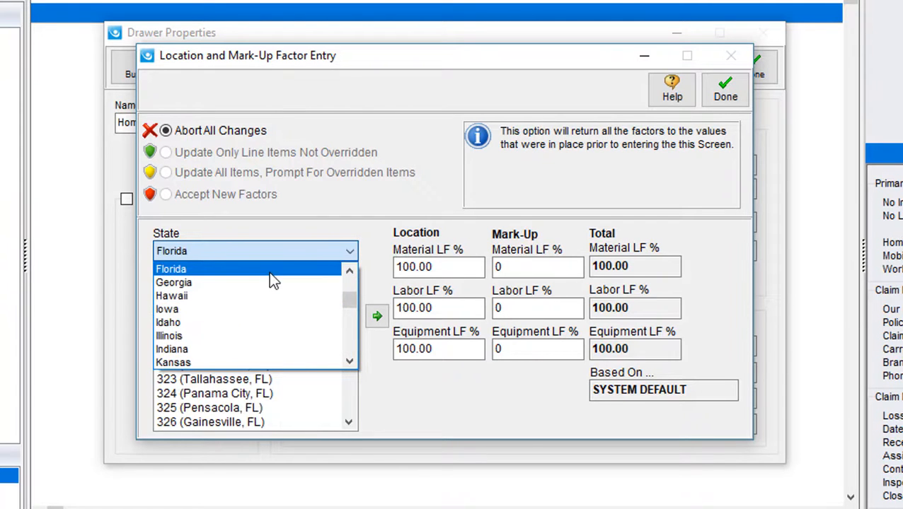
left_click(170, 268)
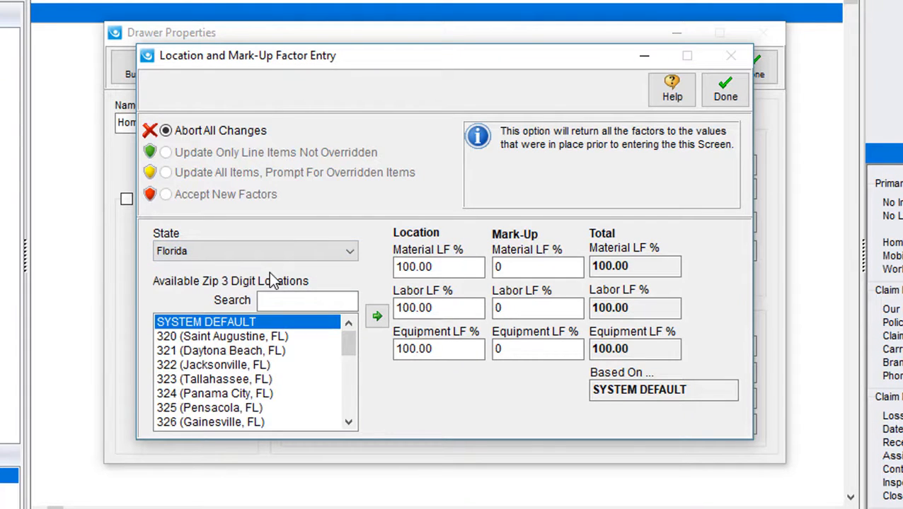
left_click(307, 300)
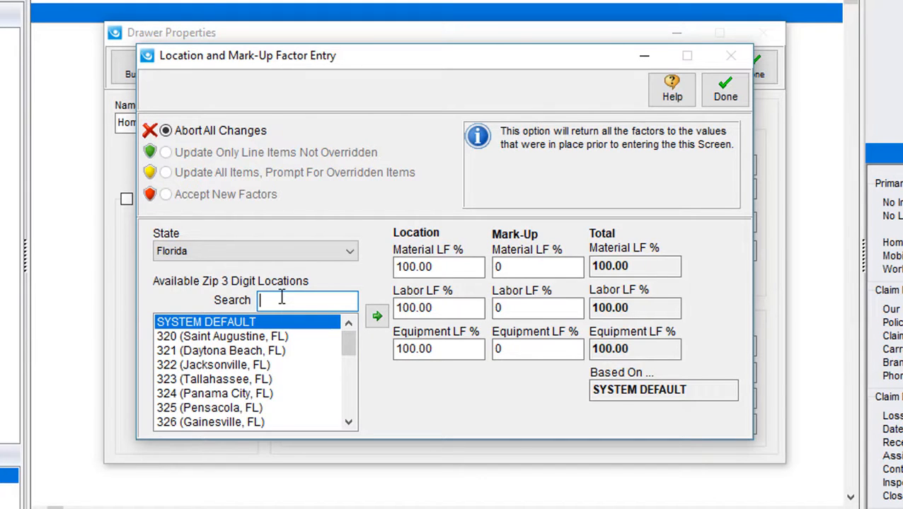
type("328")
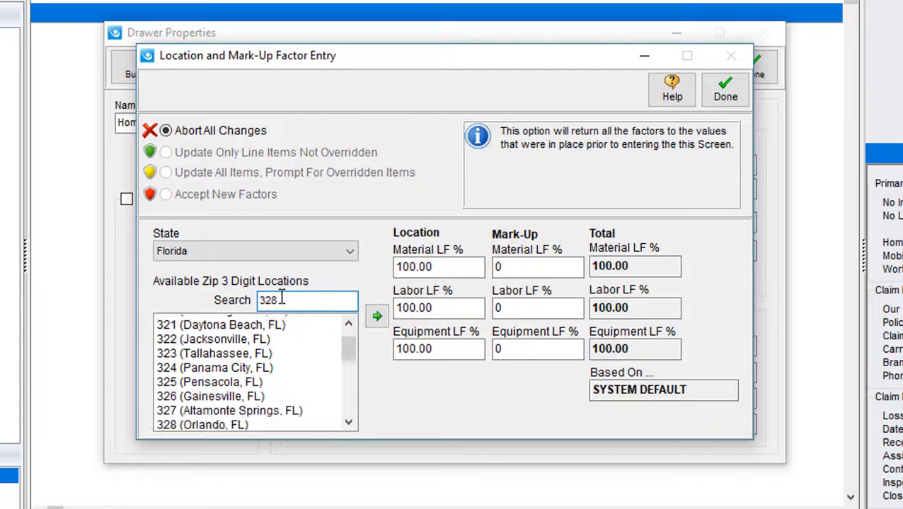
left_click(202, 422)
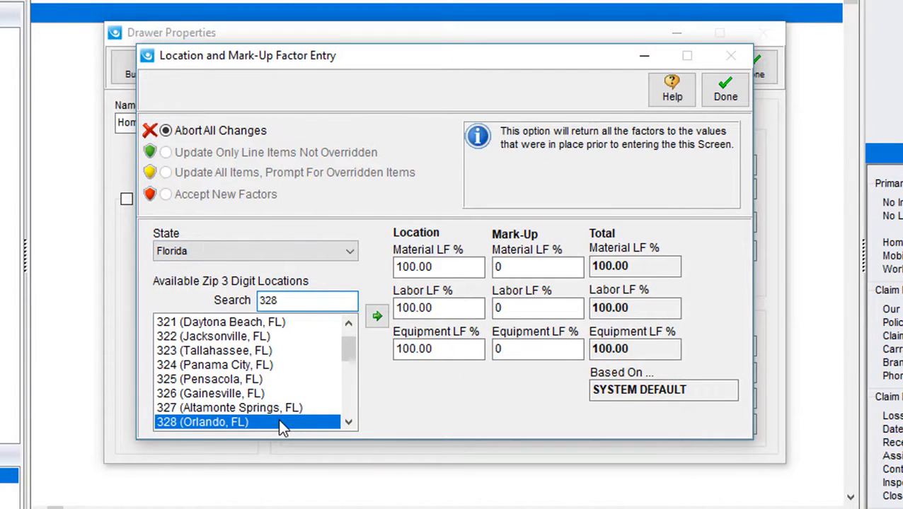
left_click(165, 194)
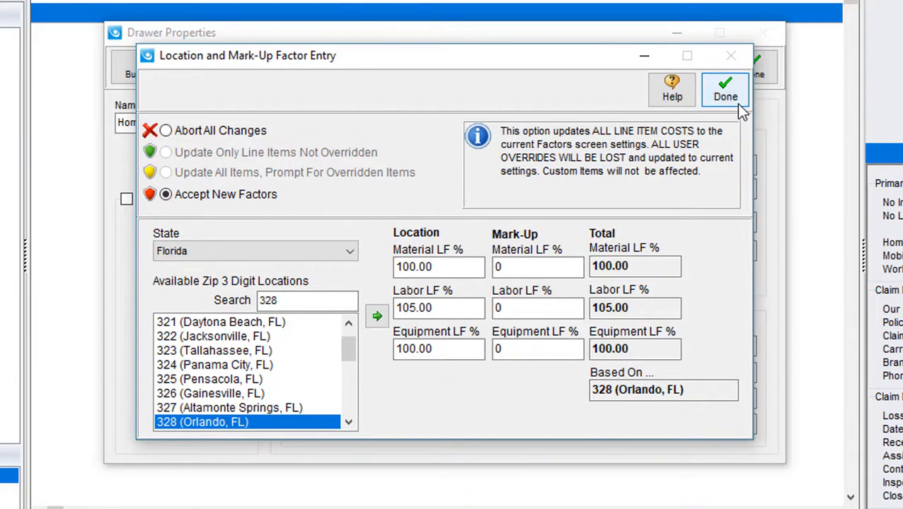
left_click(725, 89)
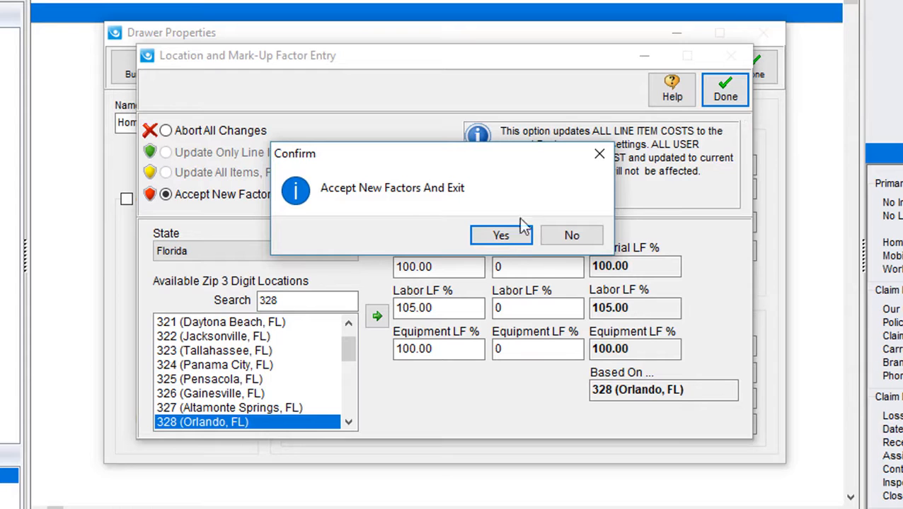
Confirm accepting the new Orlando building factors, giving labor at 105%
left_click(500, 234)
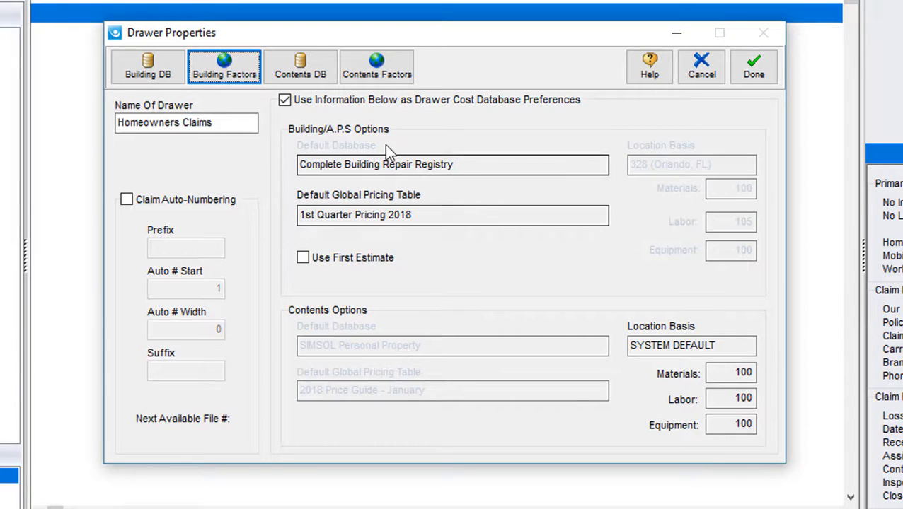
mouse_move(376, 67)
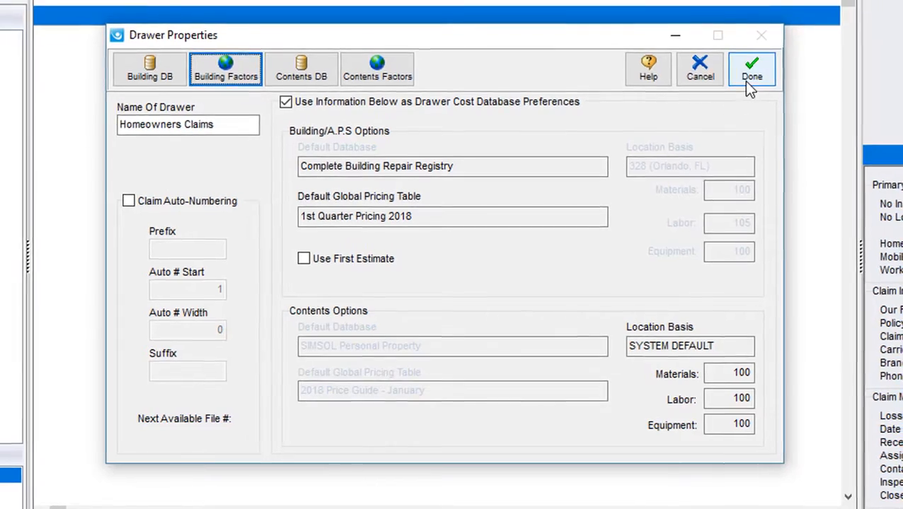
Save the drawer settings and close Drawer Properties
left_click(751, 68)
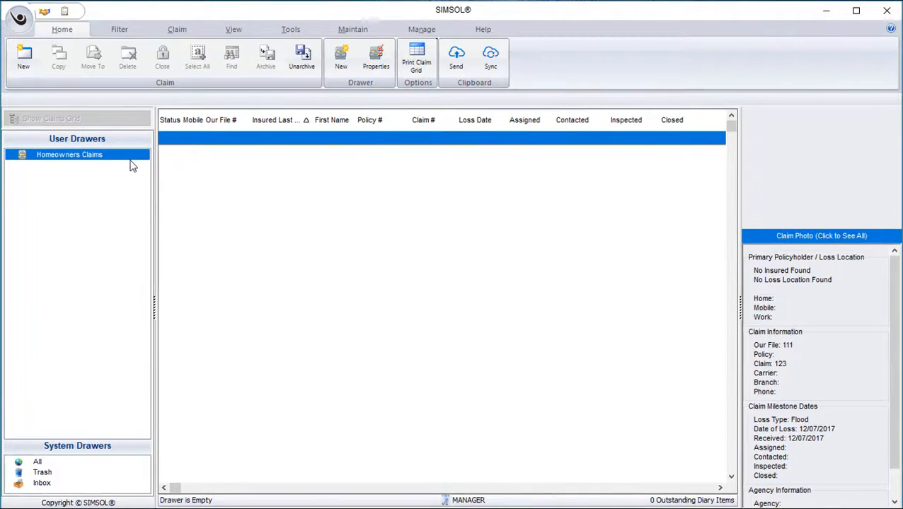
mouse_move(130, 163)
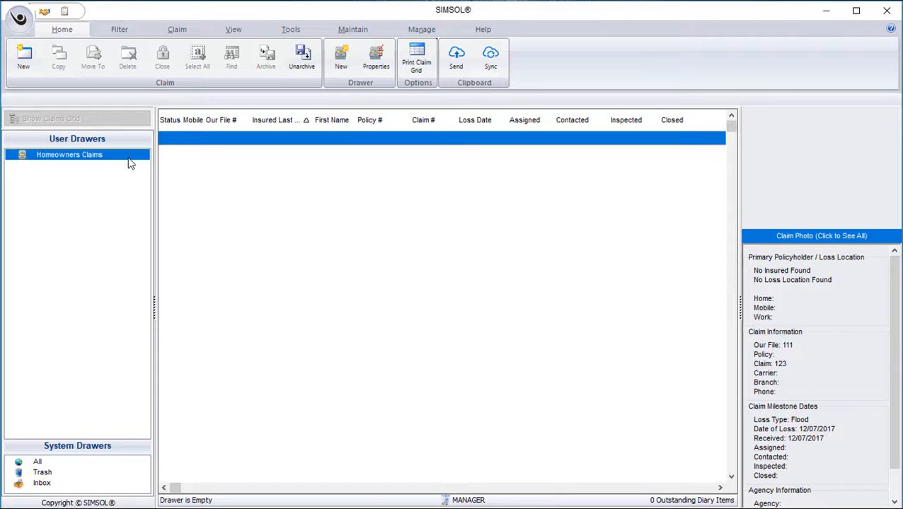
mouse_move(125, 300)
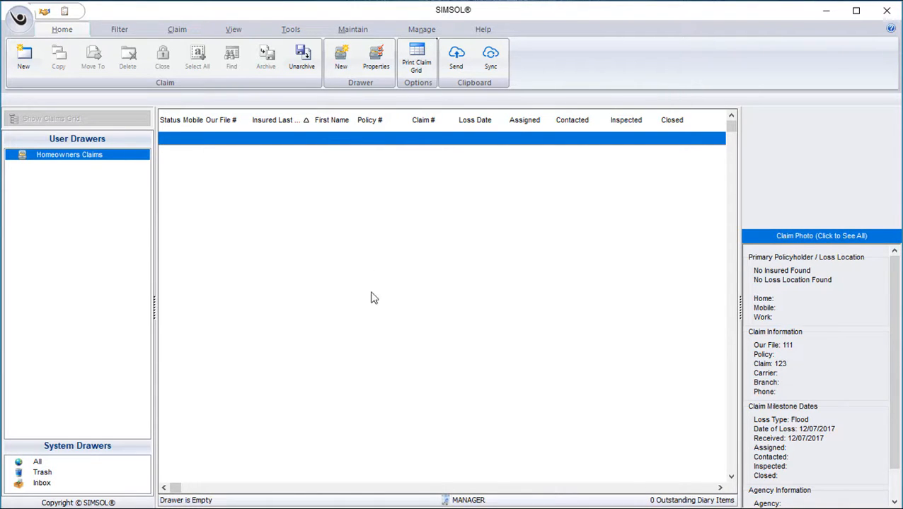
mouse_move(437, 161)
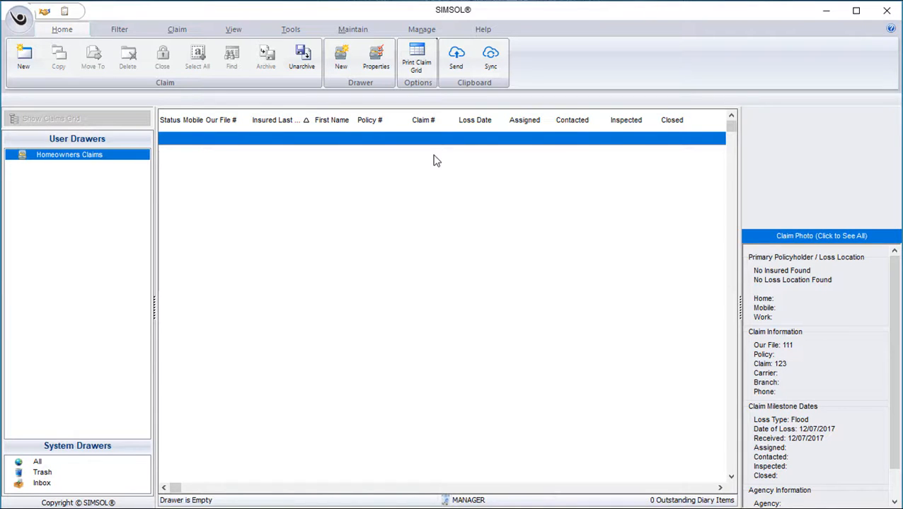
mouse_move(318, 172)
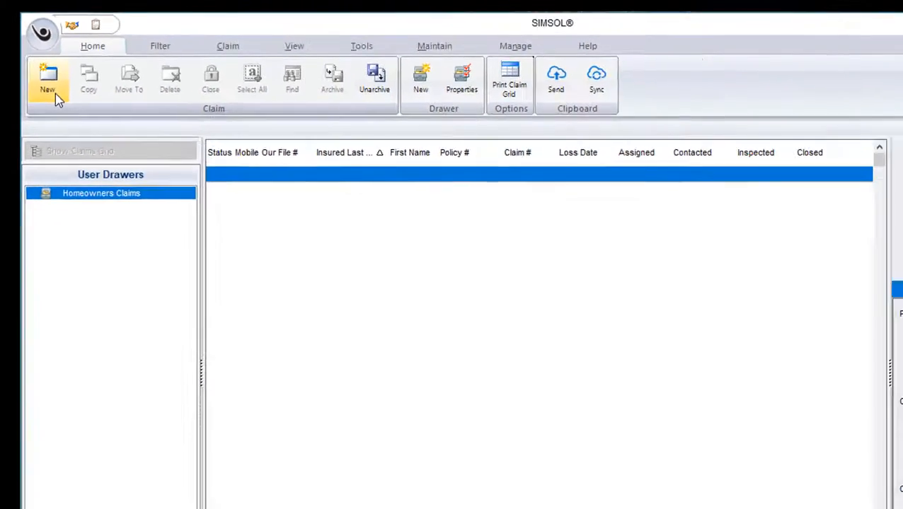
Start a new claim to bring up the Claim Setup Wizard
left_click(47, 80)
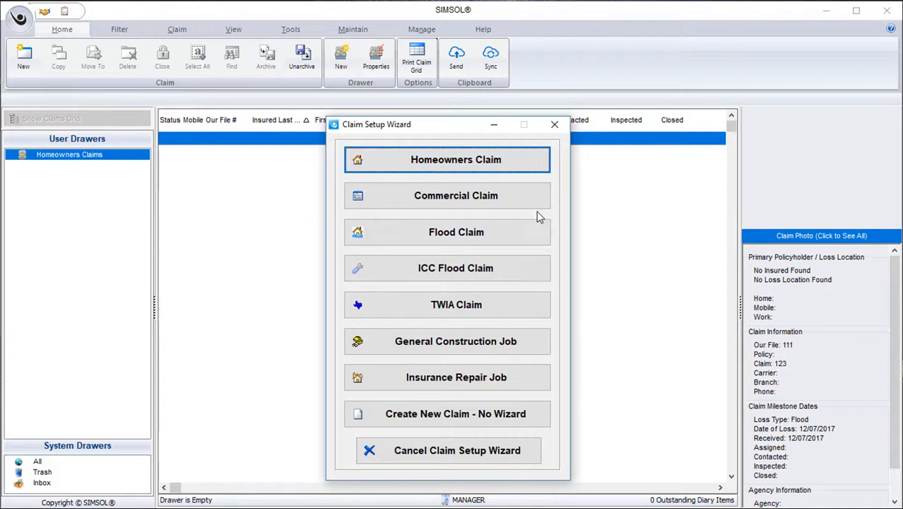
mouse_move(566, 188)
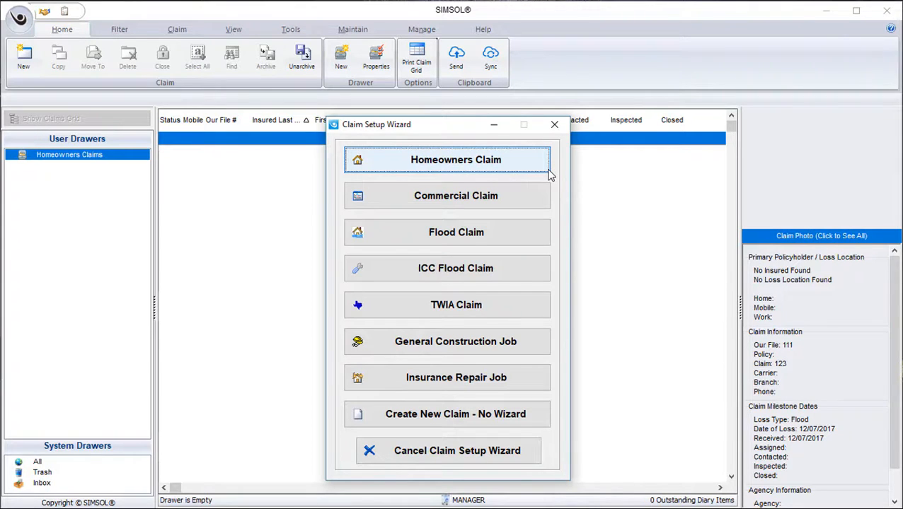
Choose Homeowners Claim and confirm file number S12345
left_click(455, 159)
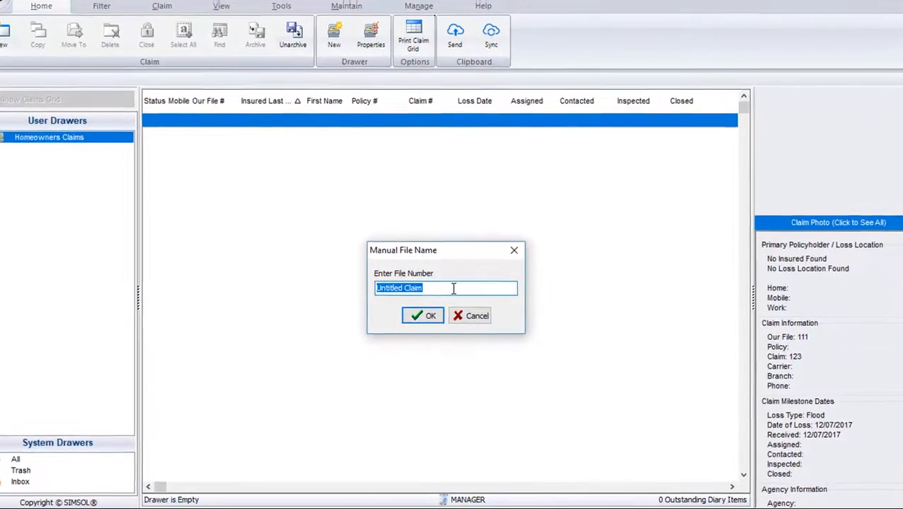
type("S")
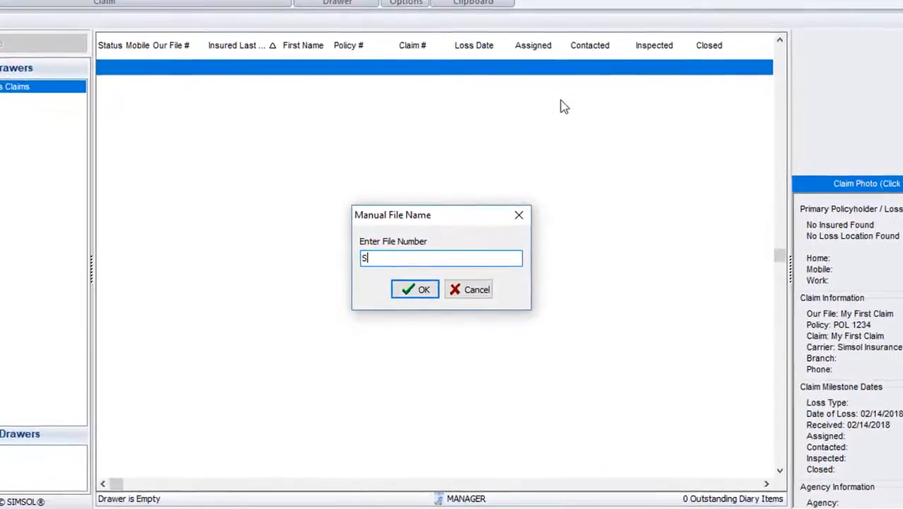
type("123")
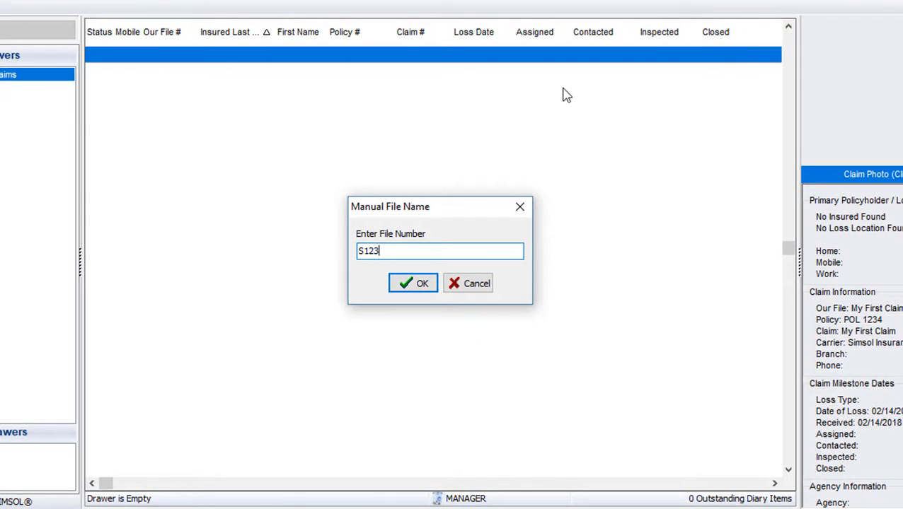
type("45")
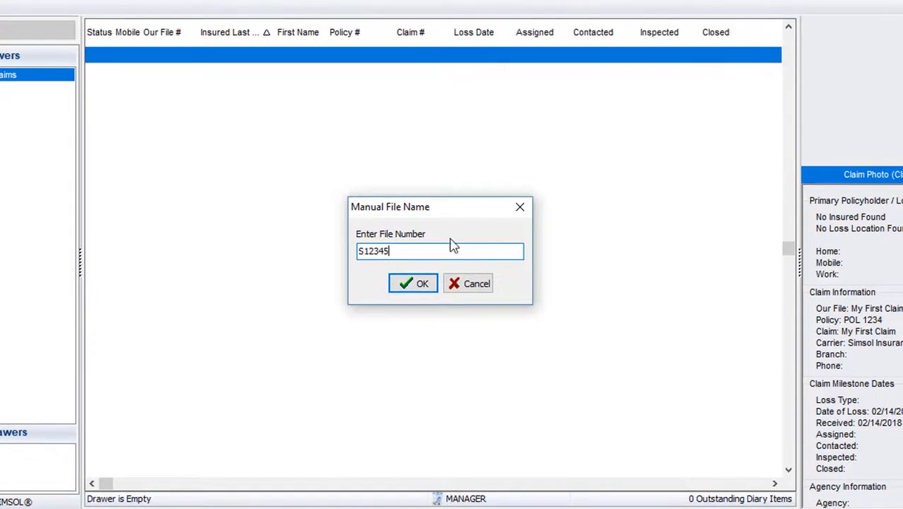
left_click(413, 283)
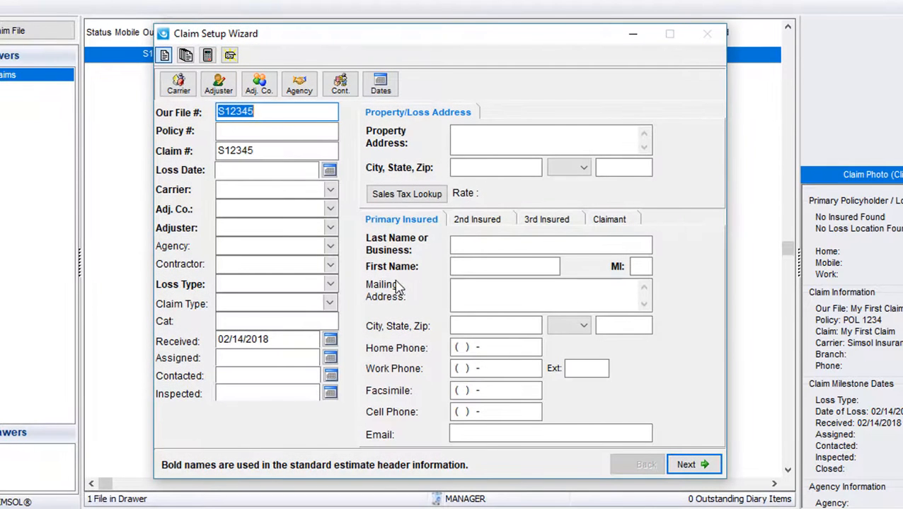
mouse_move(390, 286)
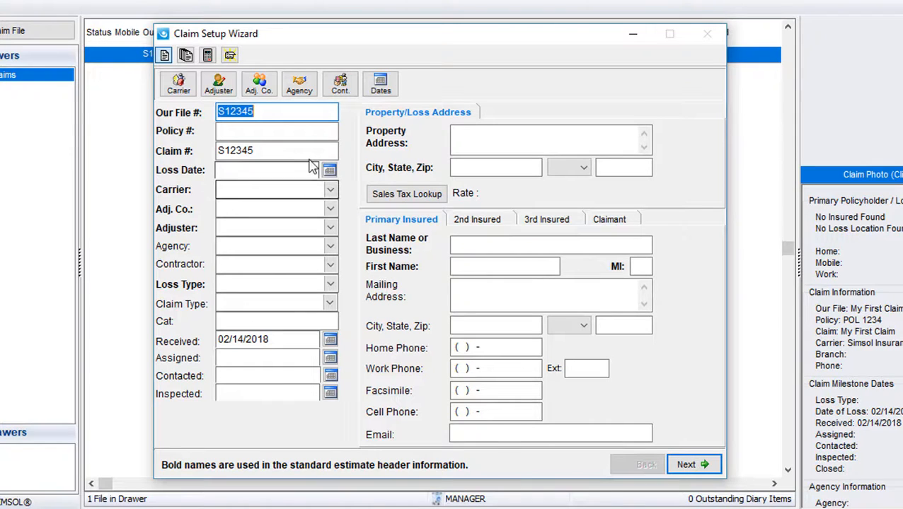
Enter the policy number and loss date 02/14/2018
left_click(276, 131)
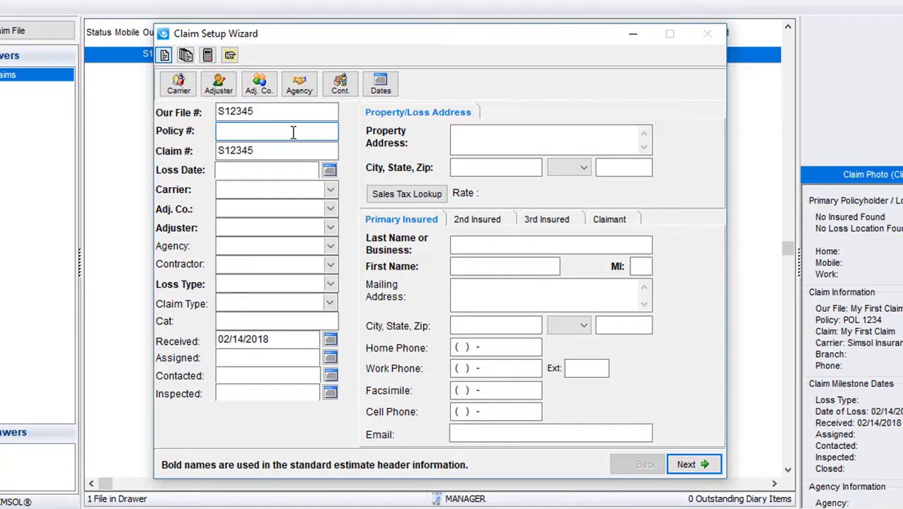
type("55555555")
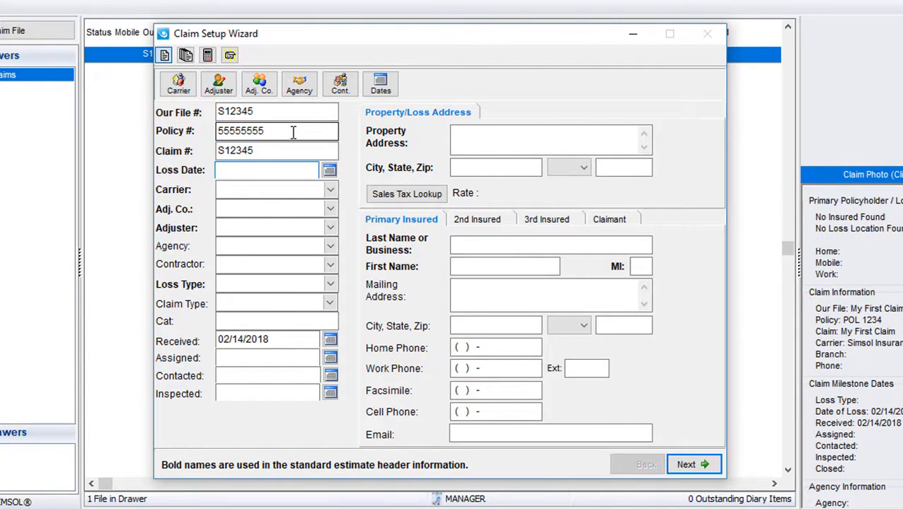
type("02/14/2018")
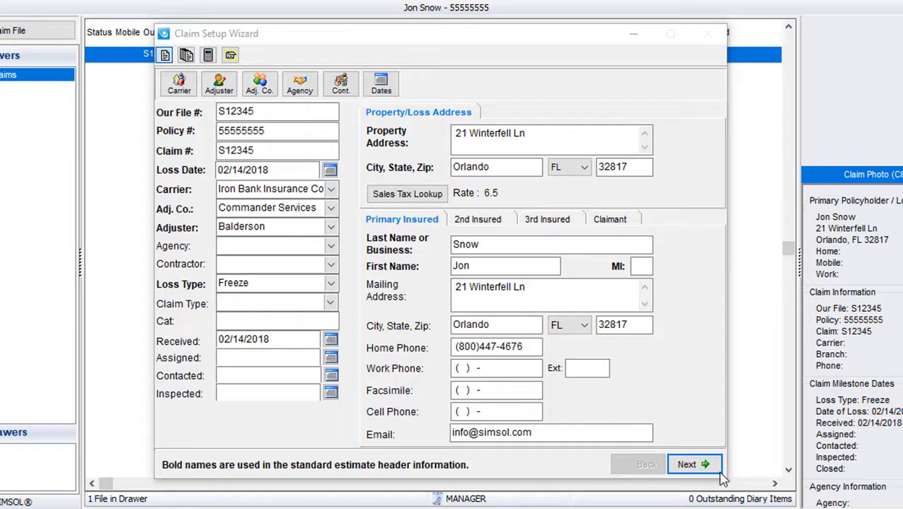
Go to the policy page and set the policy start date to December 19, 2017
left_click(691, 465)
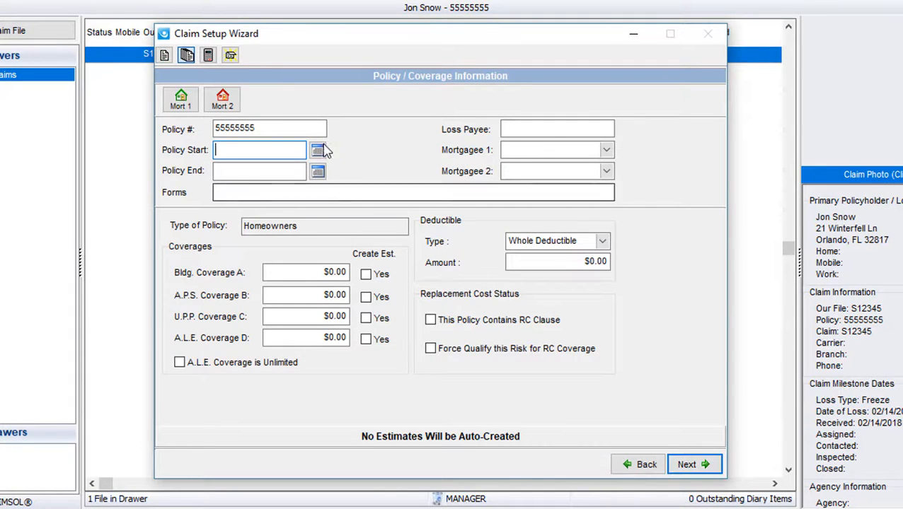
left_click(318, 149)
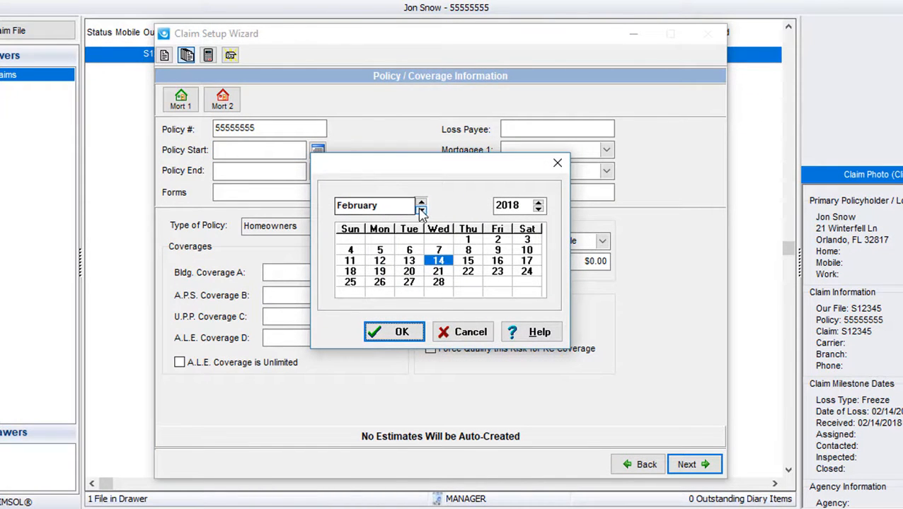
left_click(421, 210)
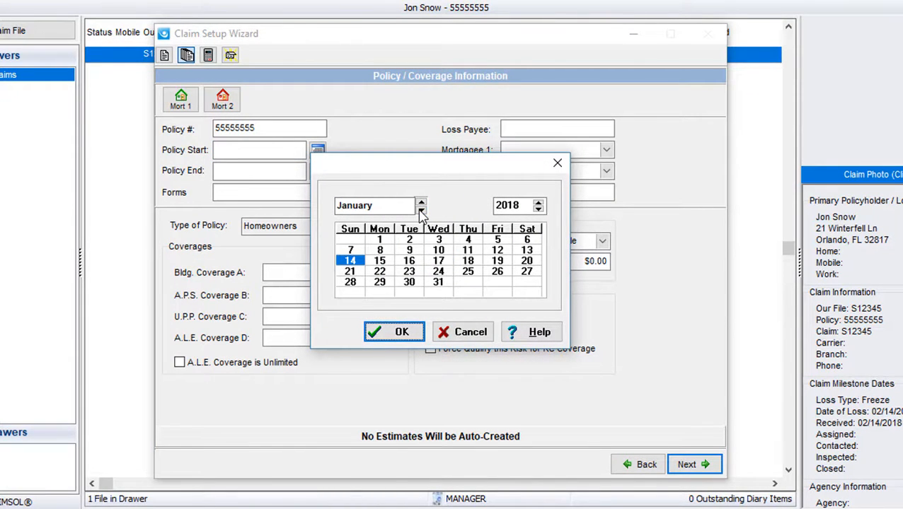
left_click(421, 210)
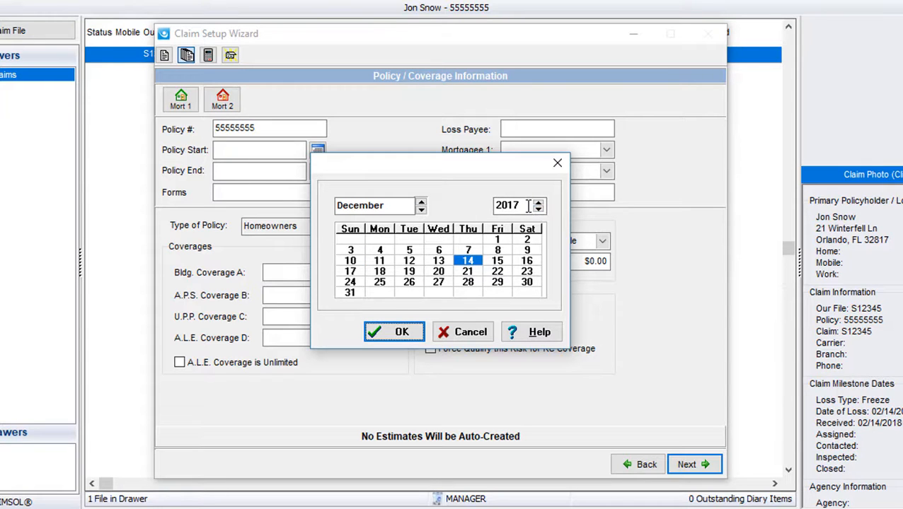
mouse_move(415, 287)
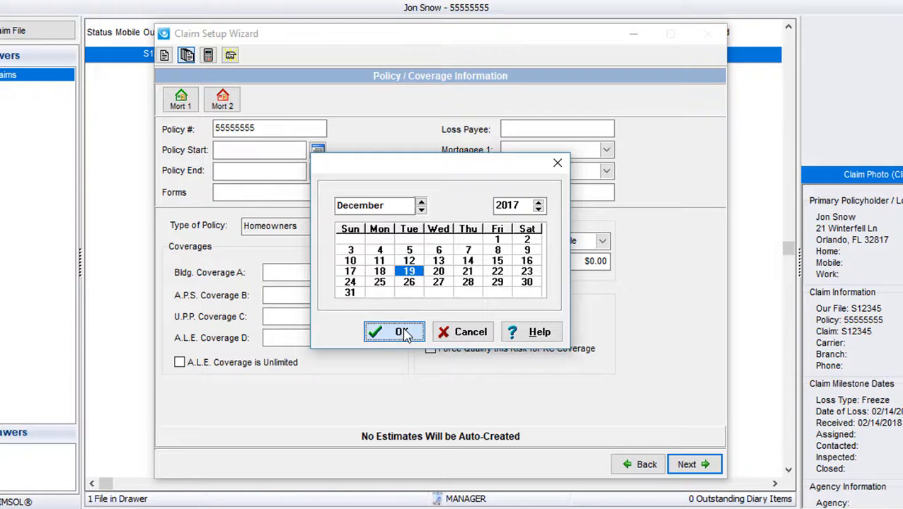
left_click(394, 332)
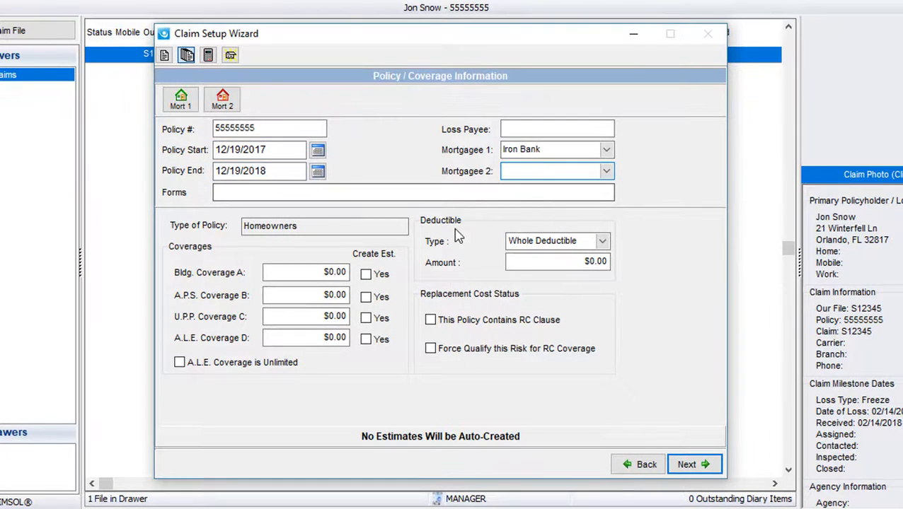
mouse_move(626, 353)
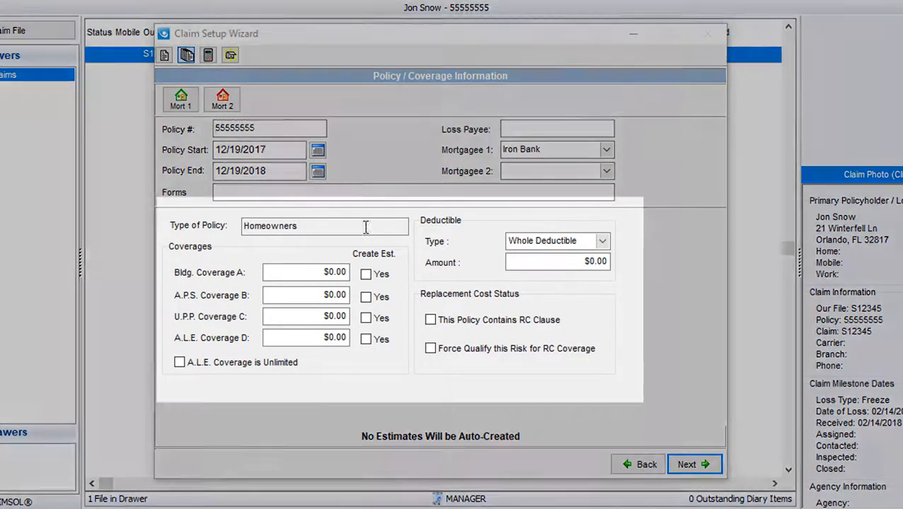
Enter $250,000 building and $10,000 contents coverage with estimates, plus a $15,000 deductible
left_click(305, 273)
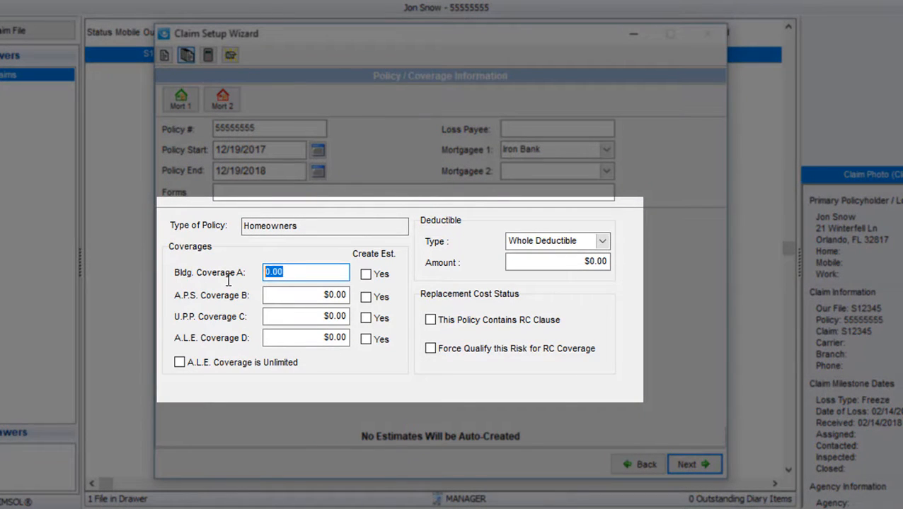
type("25000")
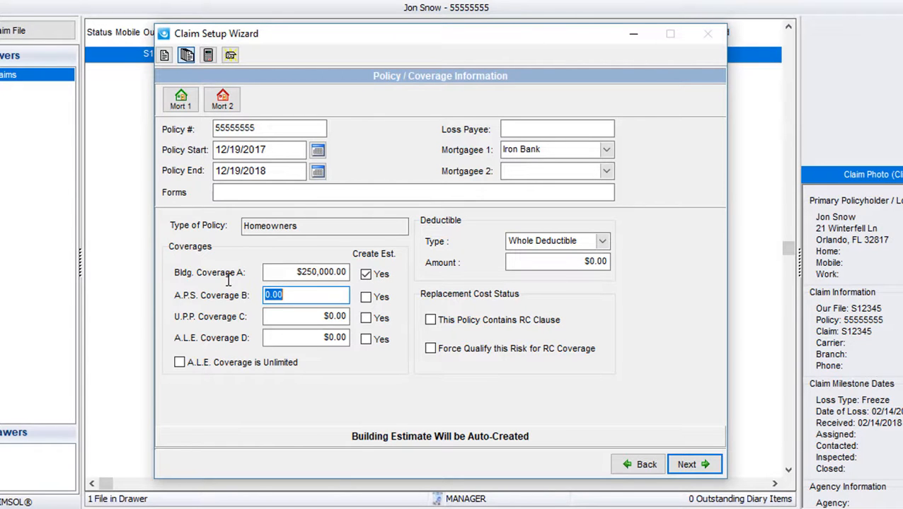
type("10")
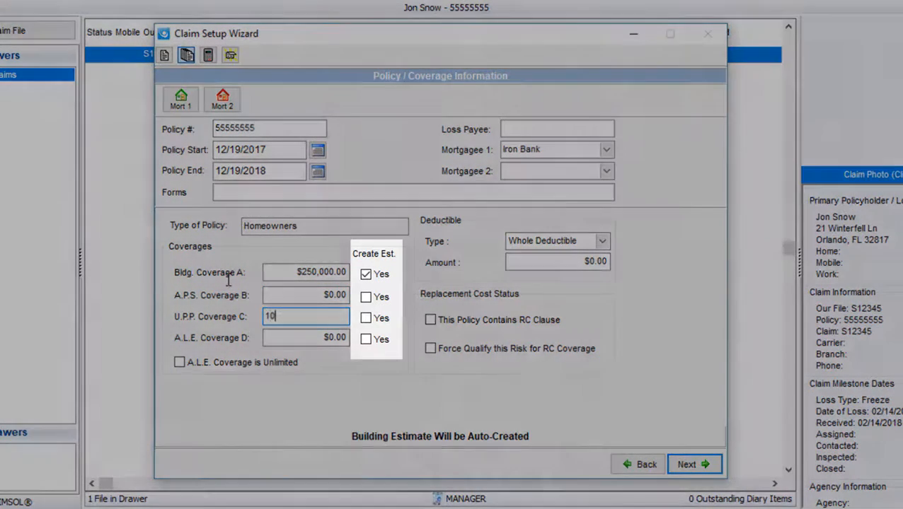
left_click(366, 317)
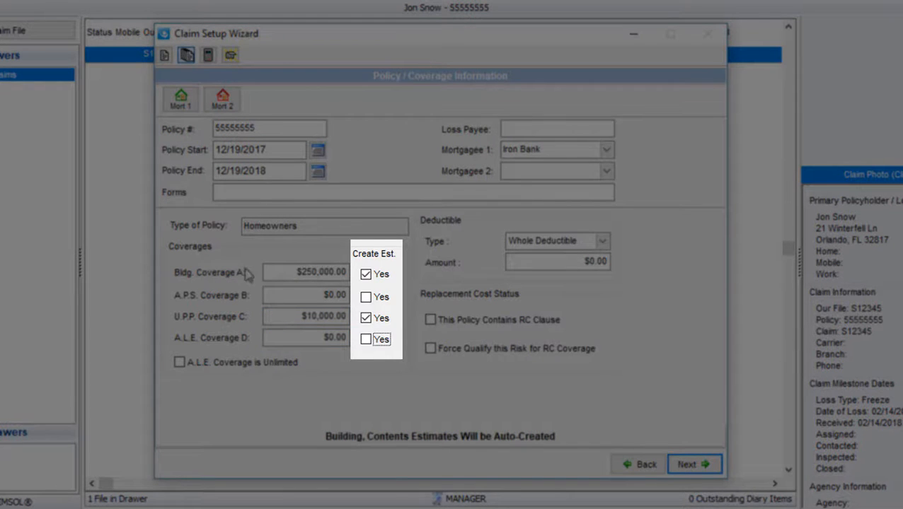
left_click(557, 261)
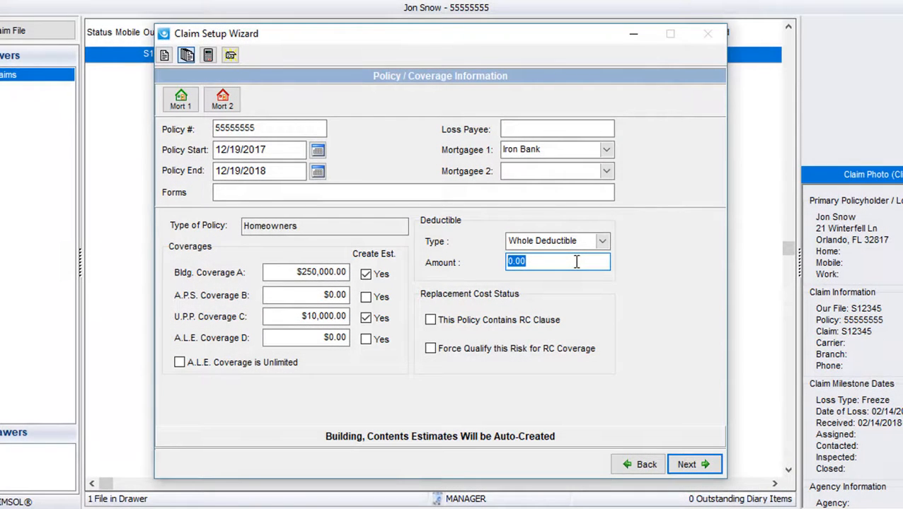
type("15000")
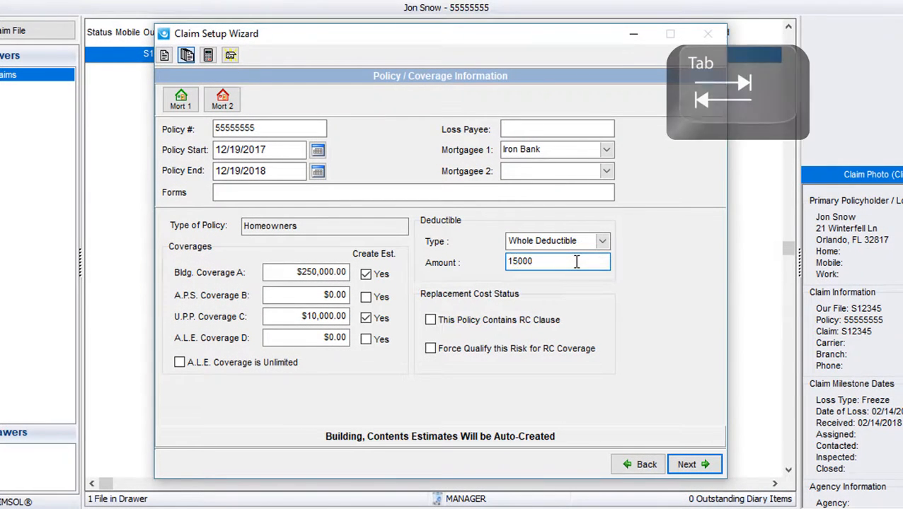
key("Tab")
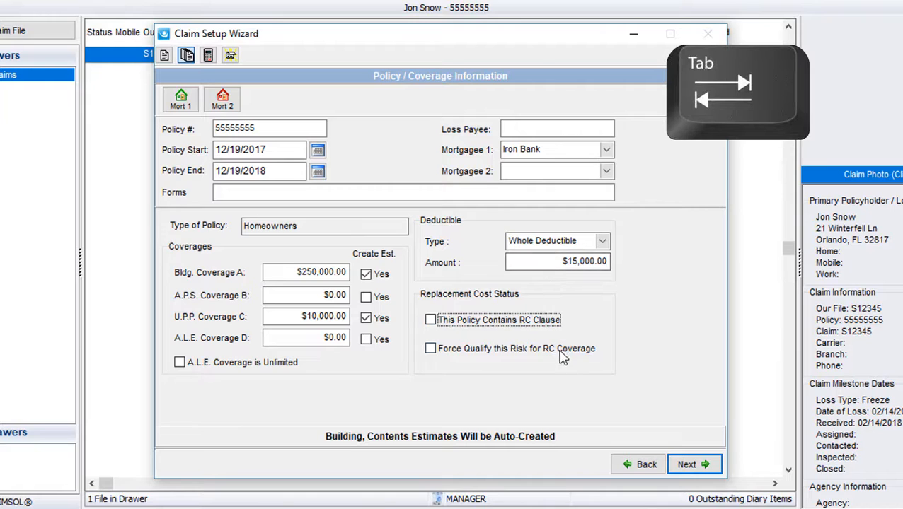
mouse_move(614, 374)
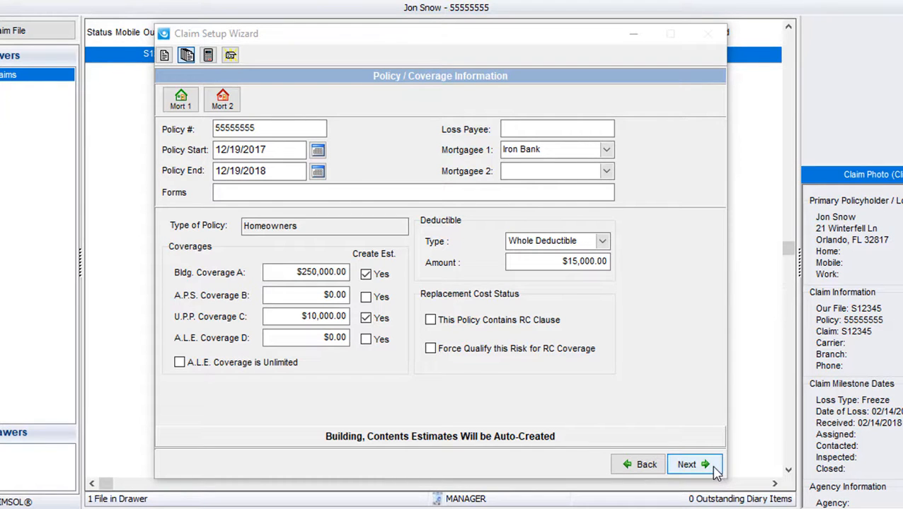
Advance to the Estimate Information page with Orlando-based building and contents pricing
left_click(691, 464)
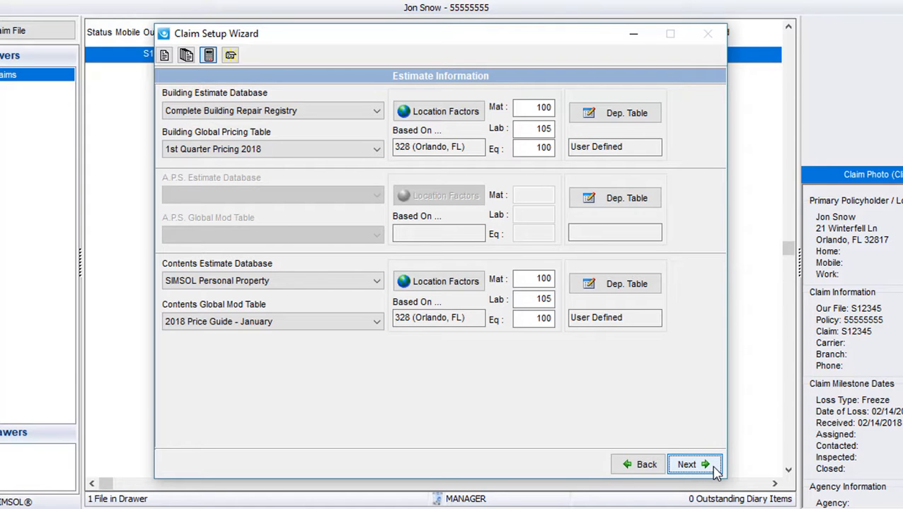
mouse_move(664, 400)
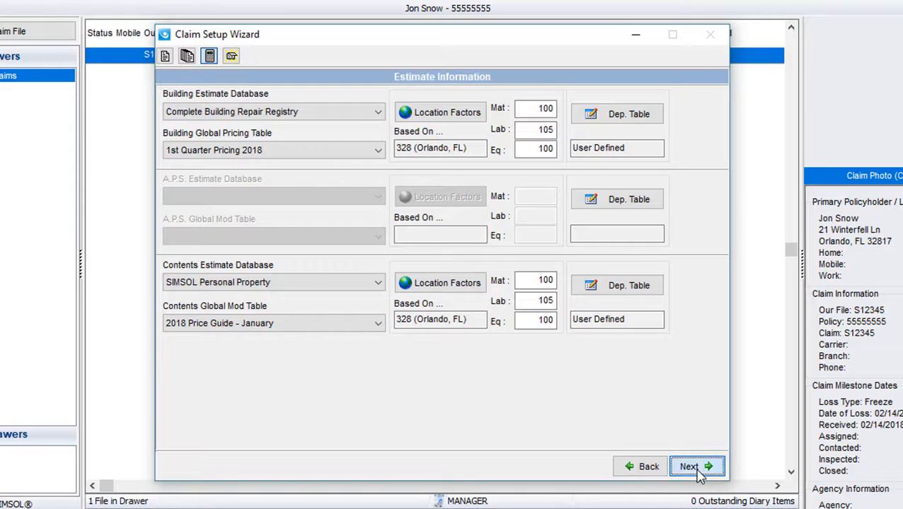
Advance the claim wizard to Miscellaneous Options, keeping Return To Claim Grid selected
left_click(688, 466)
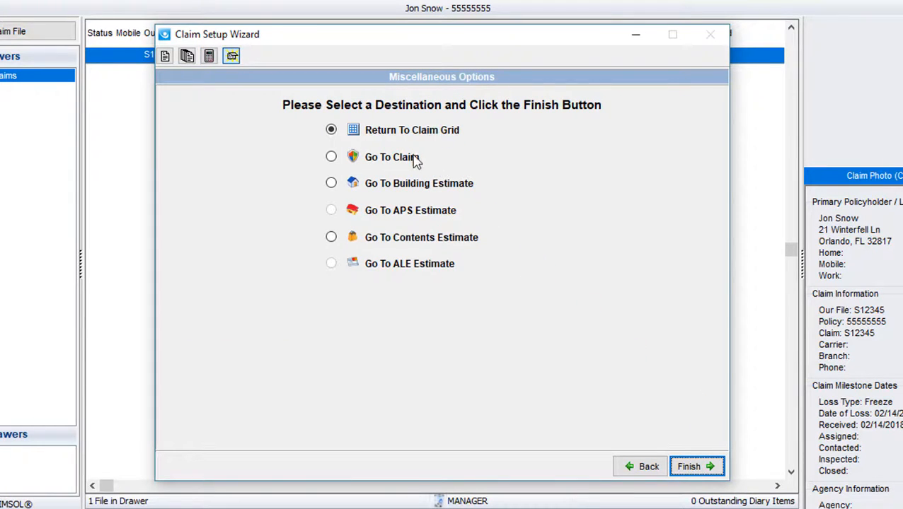
mouse_move(428, 269)
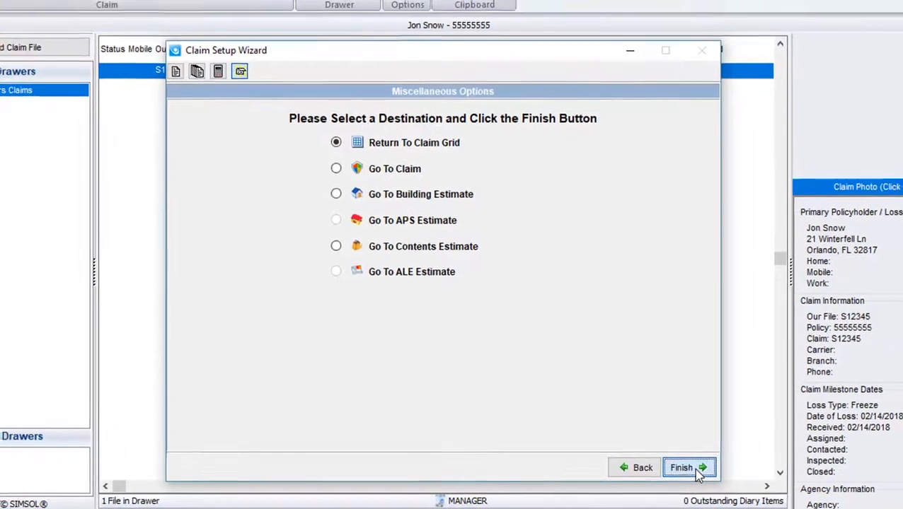
Finish the Claim Setup Wizard, listing claim S12345 for Jon Snow in Homeowners Claims
left_click(681, 468)
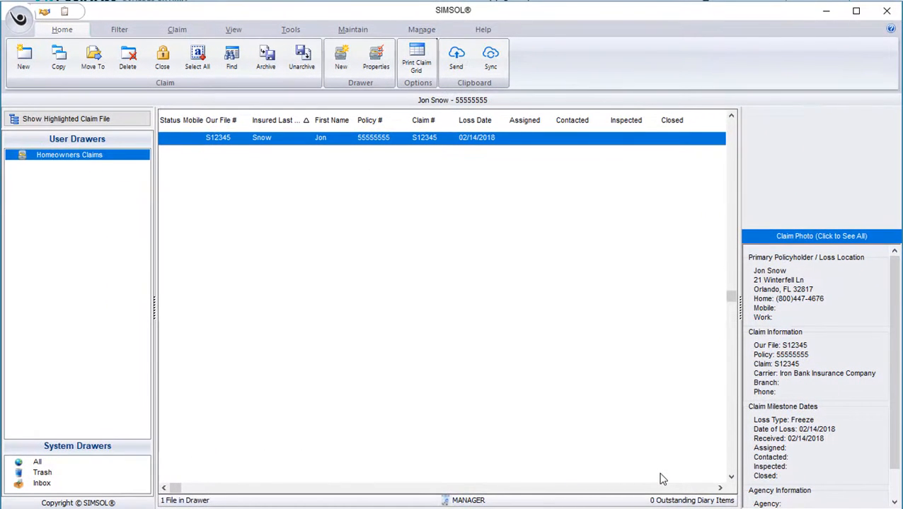
mouse_move(514, 209)
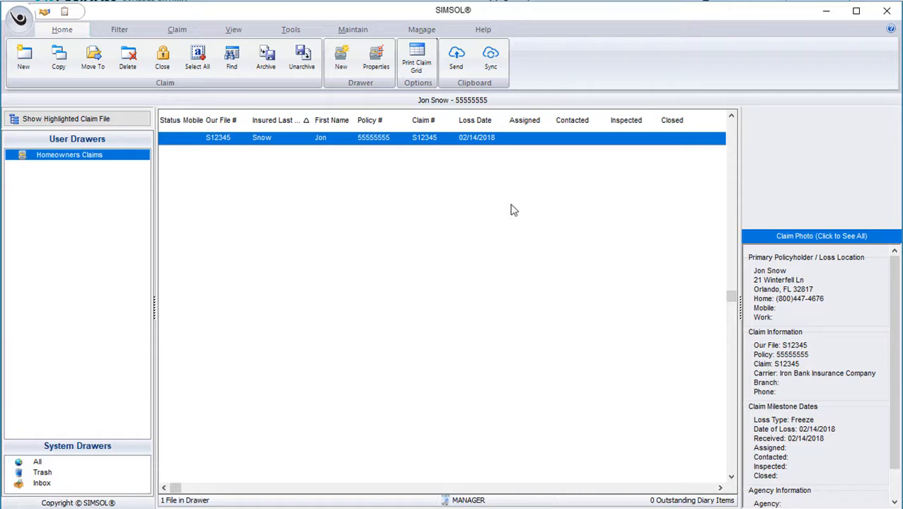
mouse_move(427, 147)
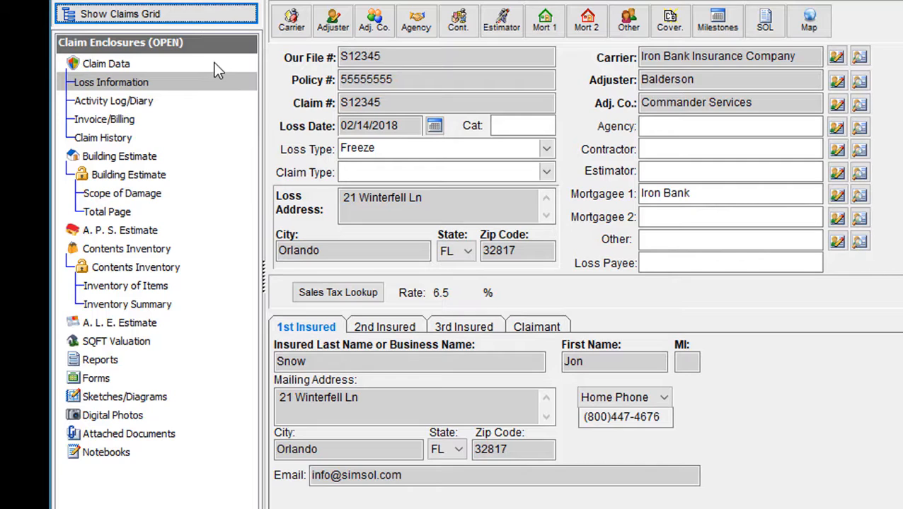
mouse_move(177, 272)
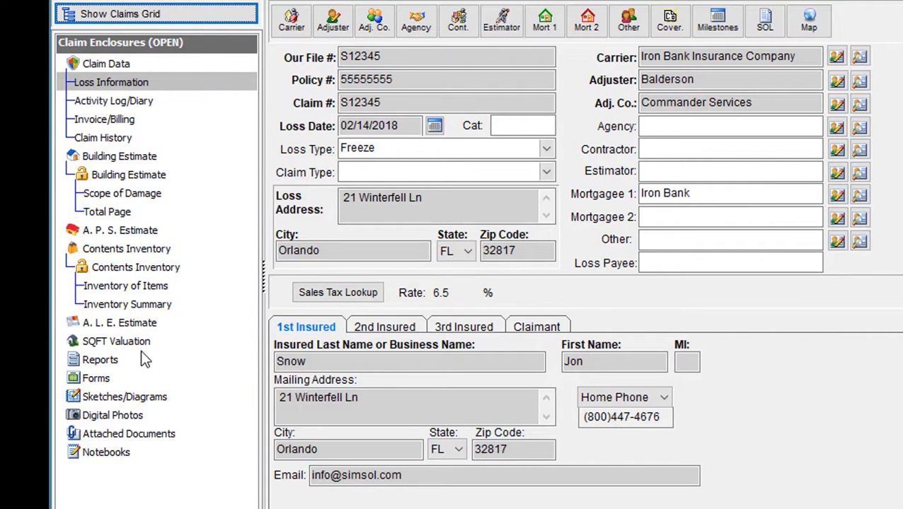
mouse_move(124, 409)
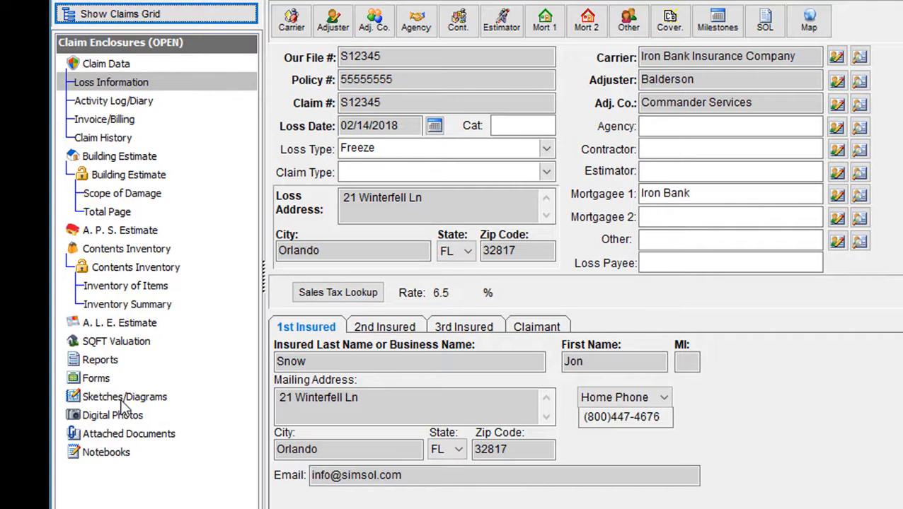
mouse_move(128, 422)
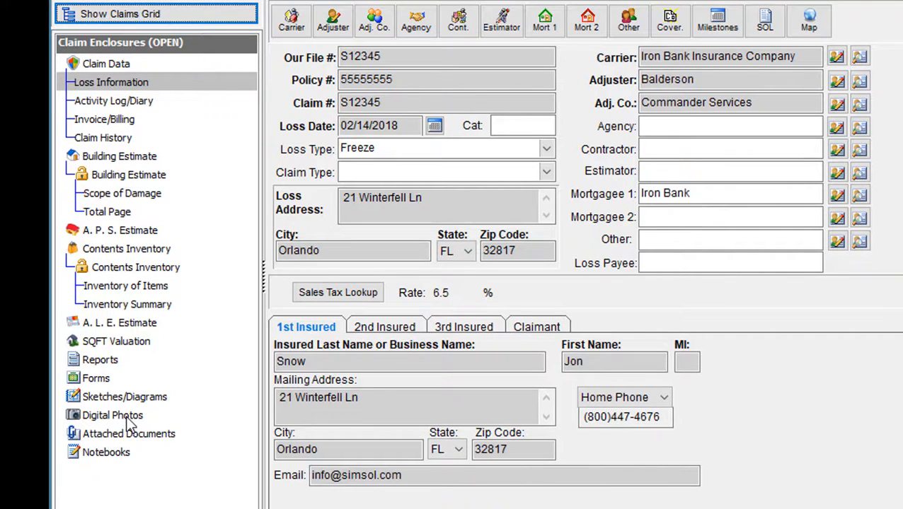
mouse_move(138, 462)
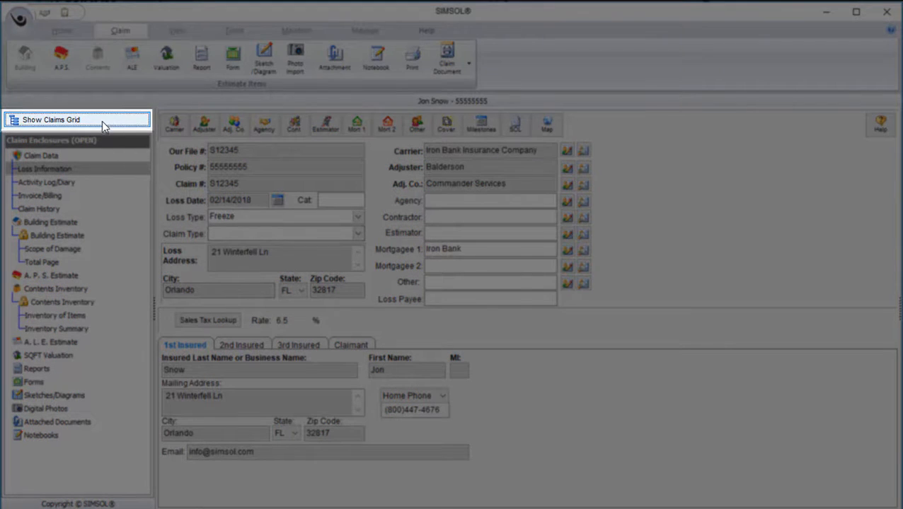
Return from claim S12345 to the claims grid via Show Claims Grid
left_click(51, 119)
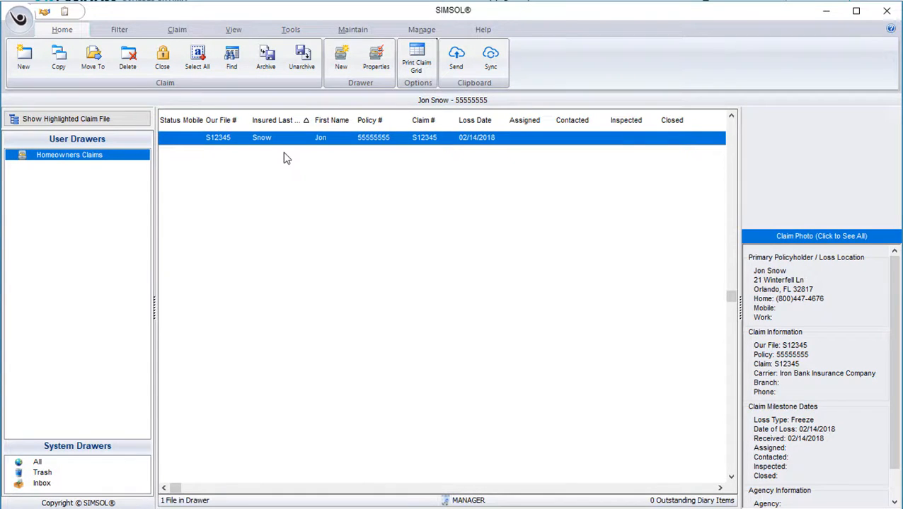
mouse_move(295, 168)
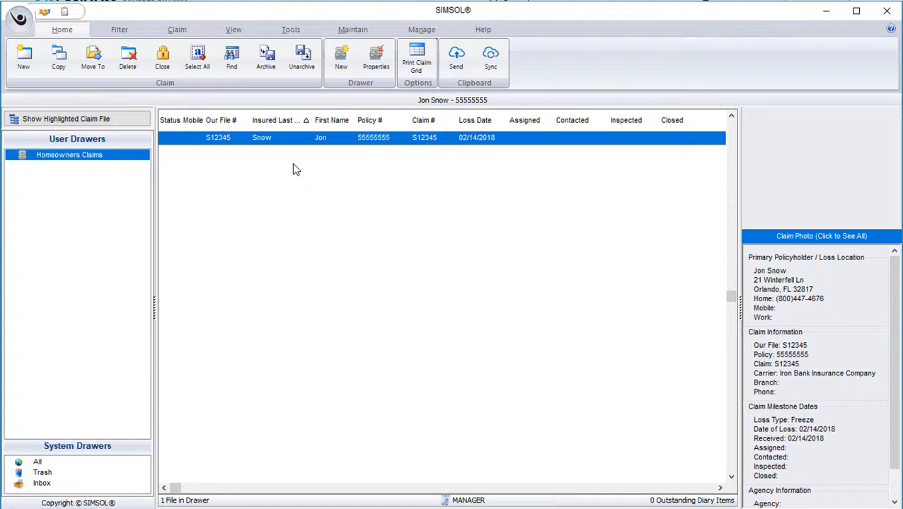
mouse_move(452, 262)
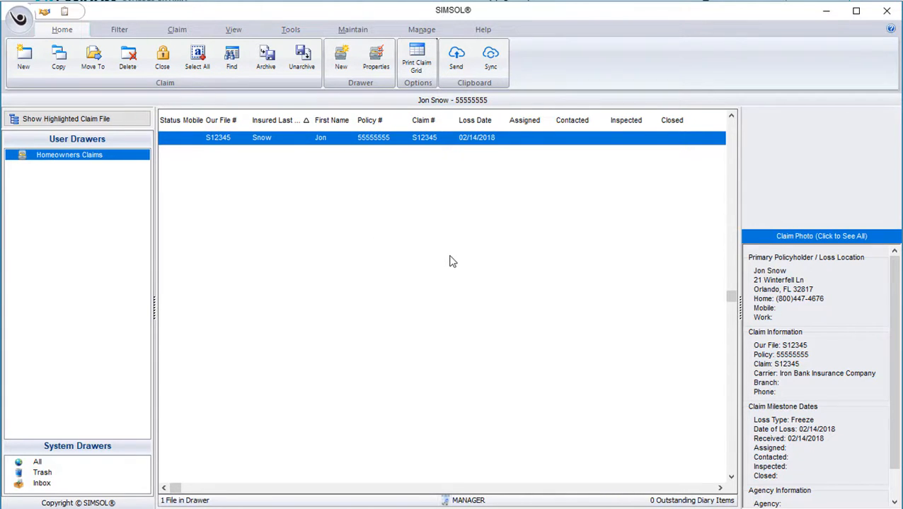